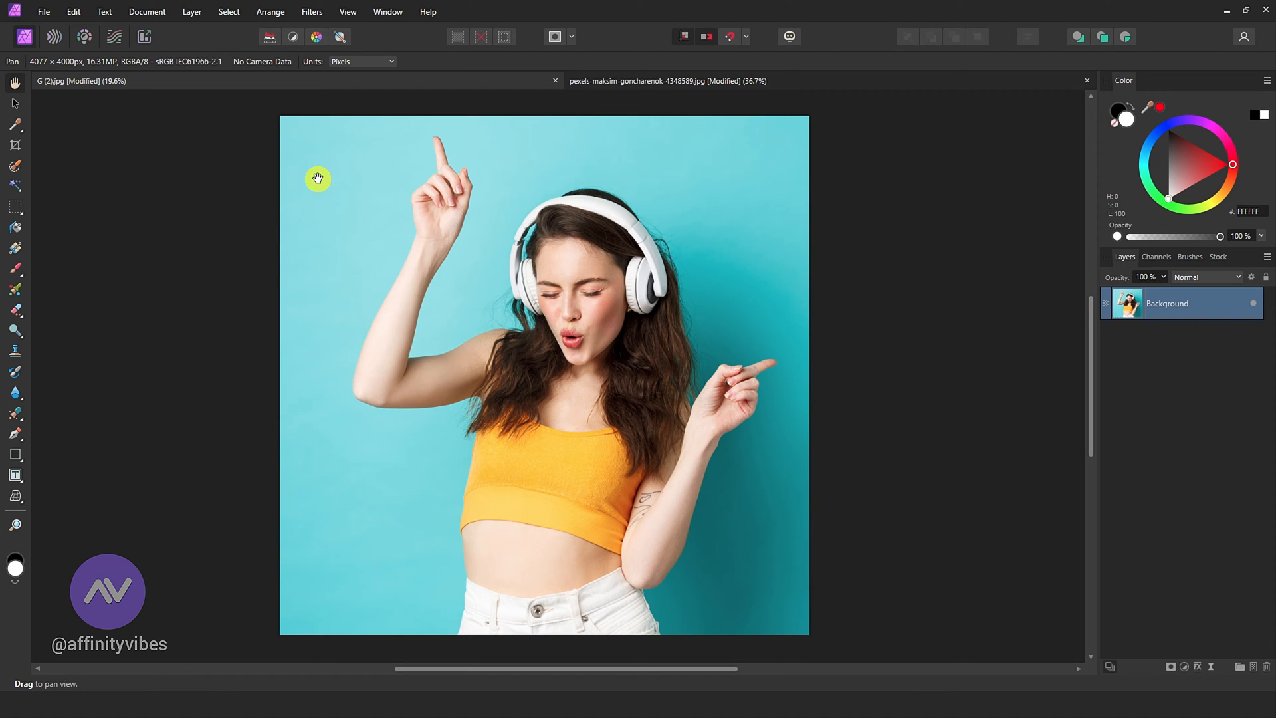
mouse_move(845, 268)
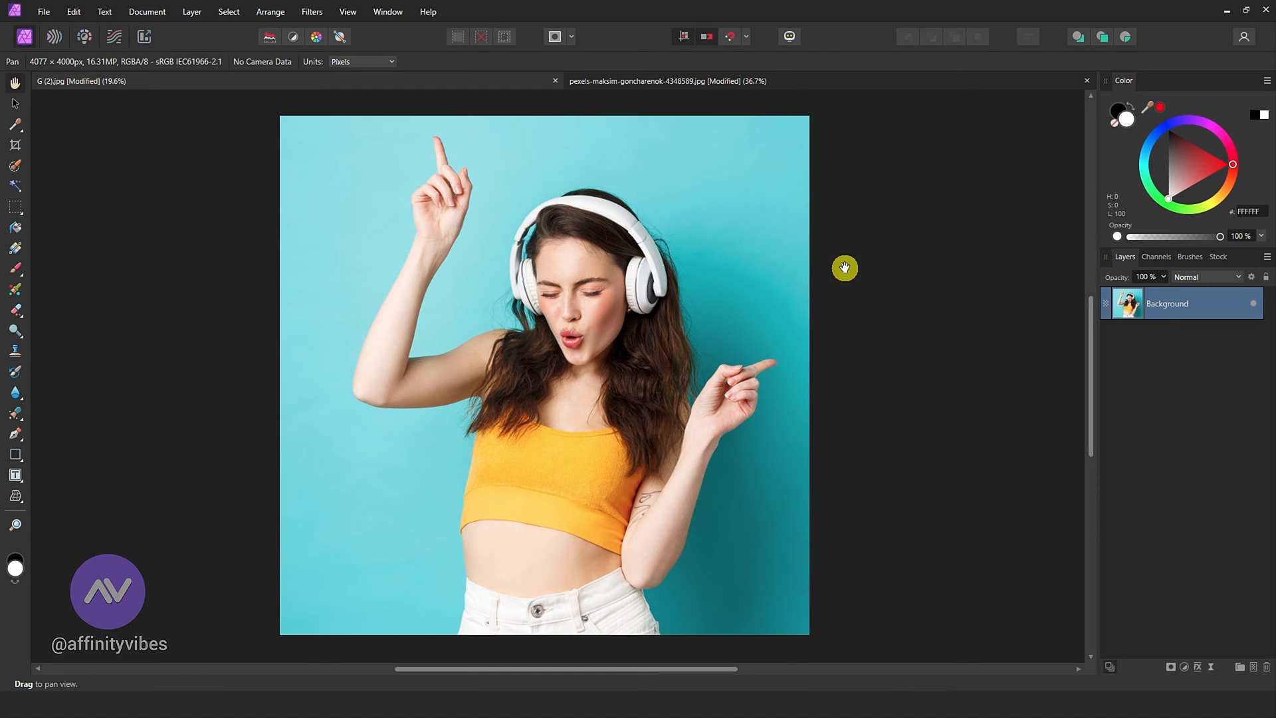
Widen the canvas to 5079 × 4000 px with the Crop Tool, leaving transparent side strips
double_click(1168, 303)
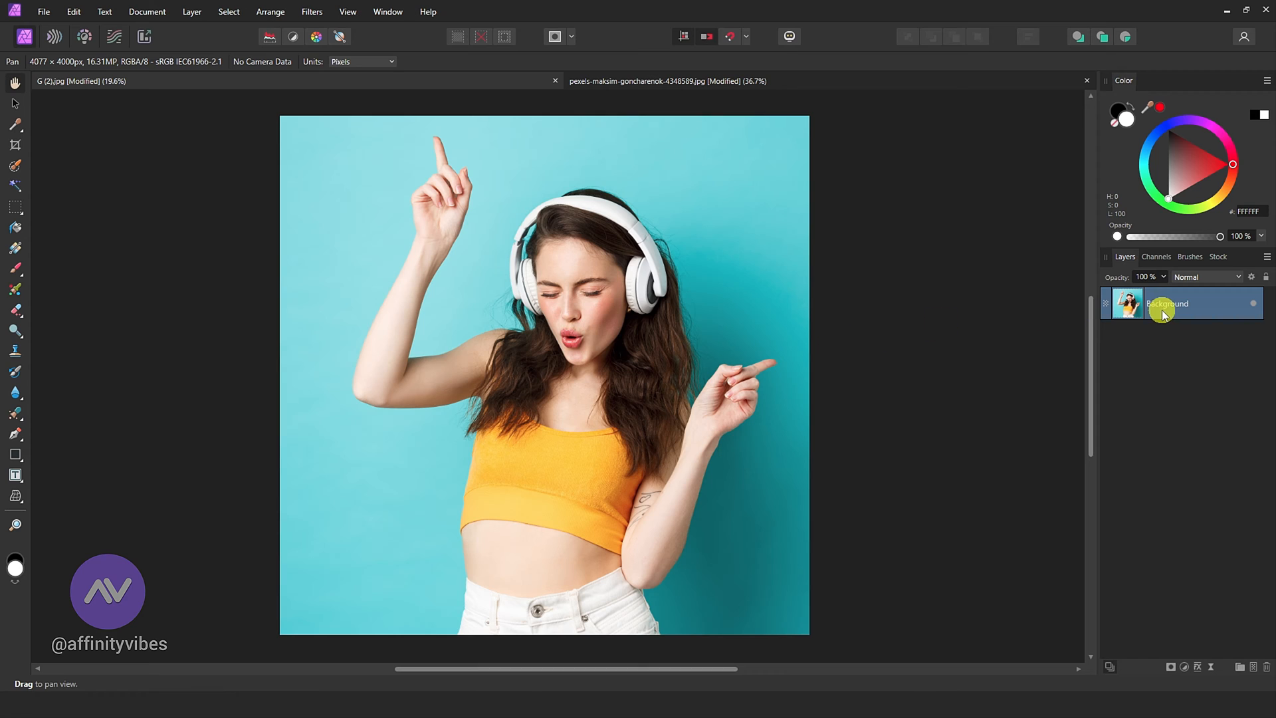
mouse_move(15, 149)
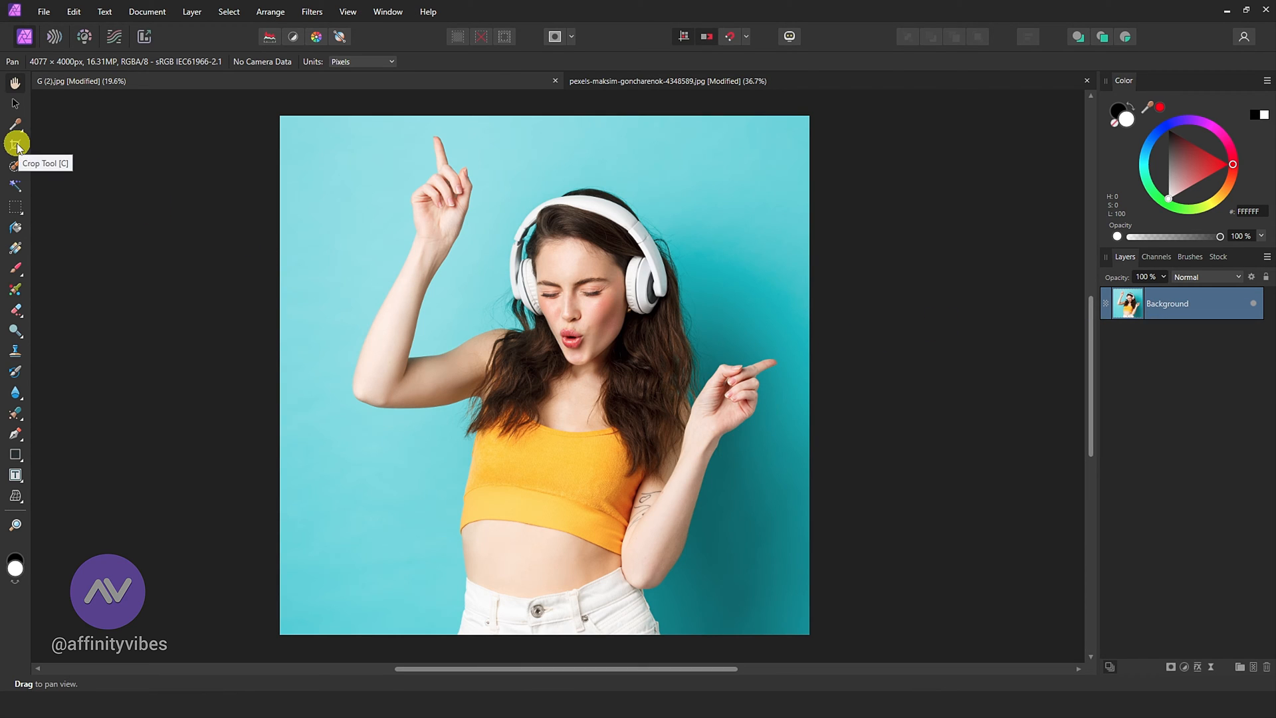
click(16, 143)
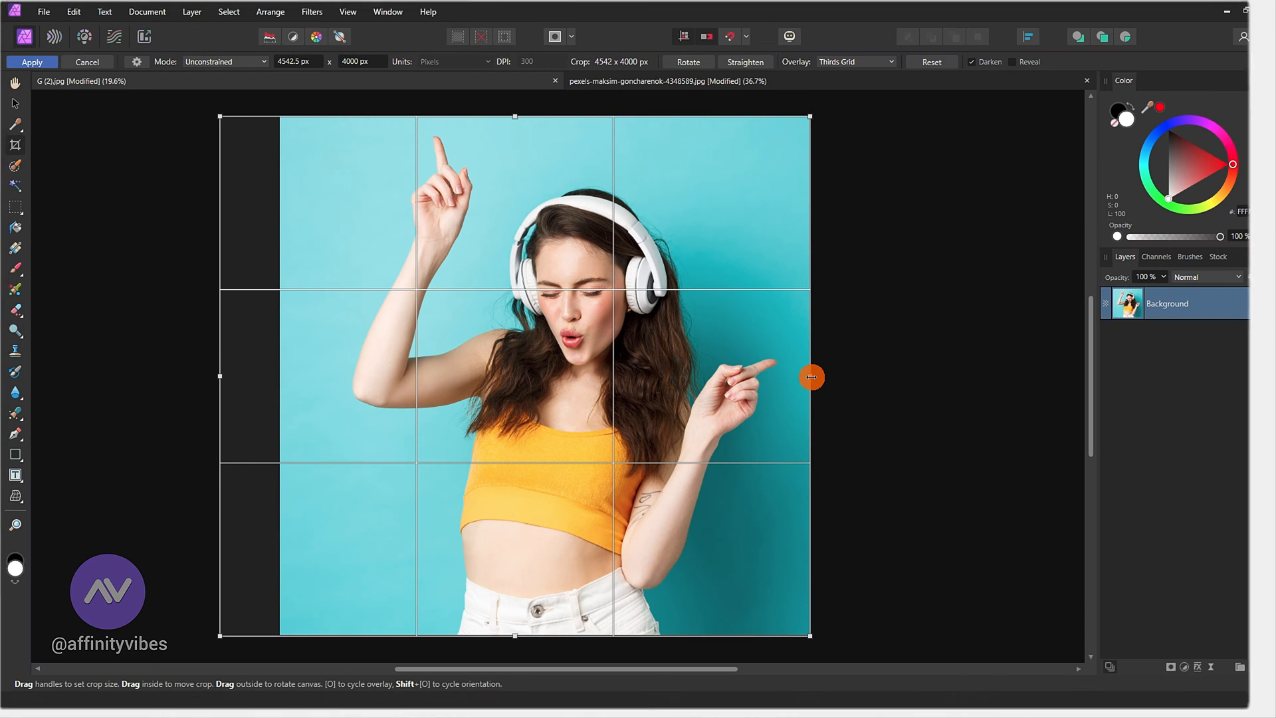
drag(811, 376, 881, 367)
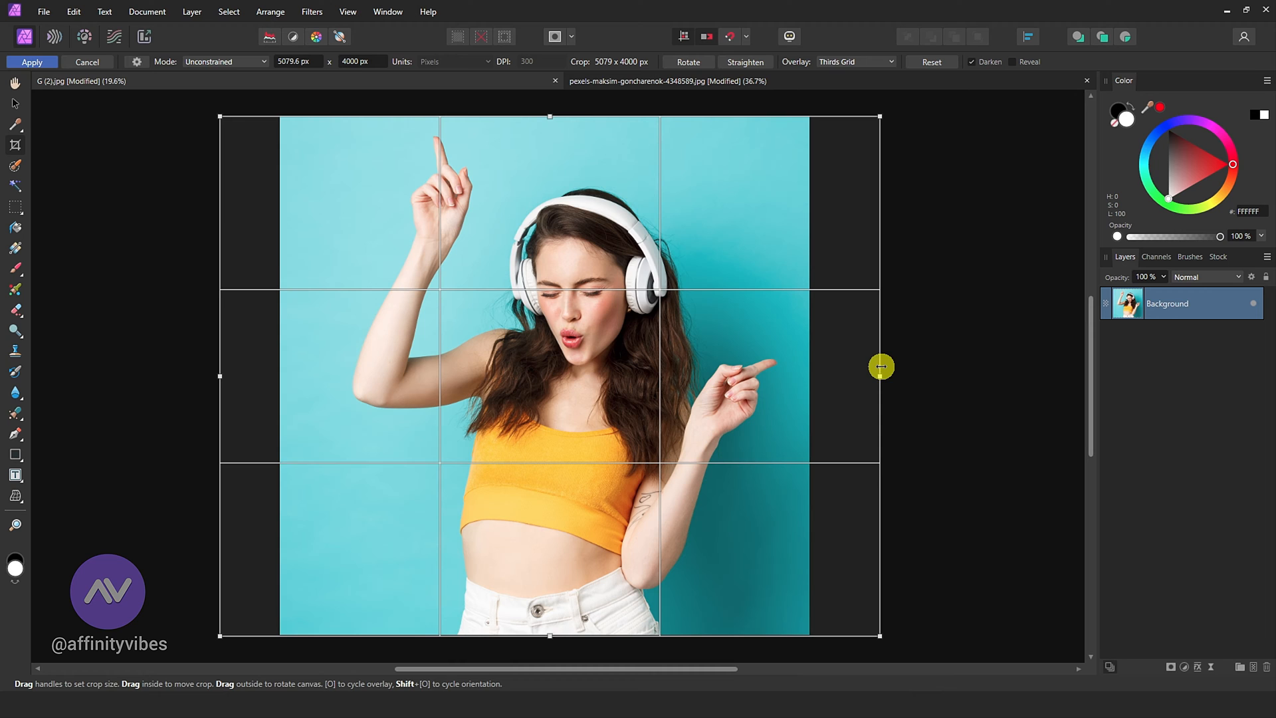
click(30, 61)
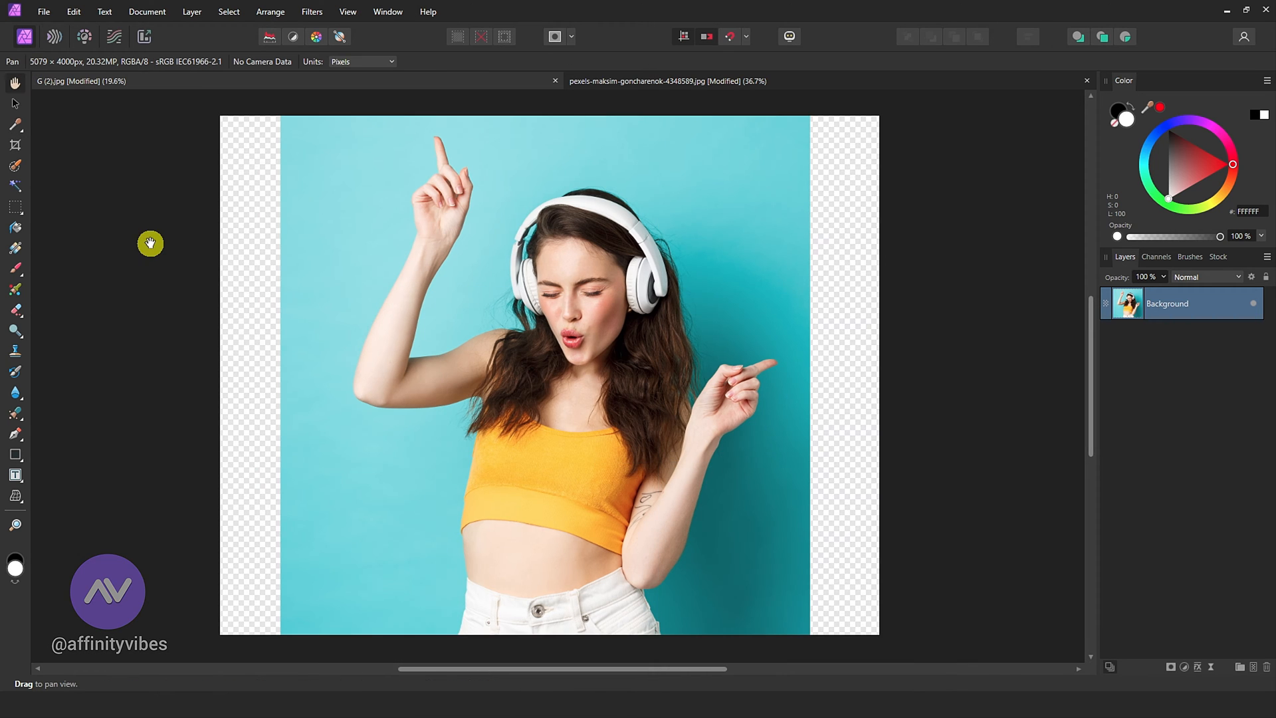
Marquee a thin left-edge strip of blue background and stretch it to the left canvas edge
click(15, 206)
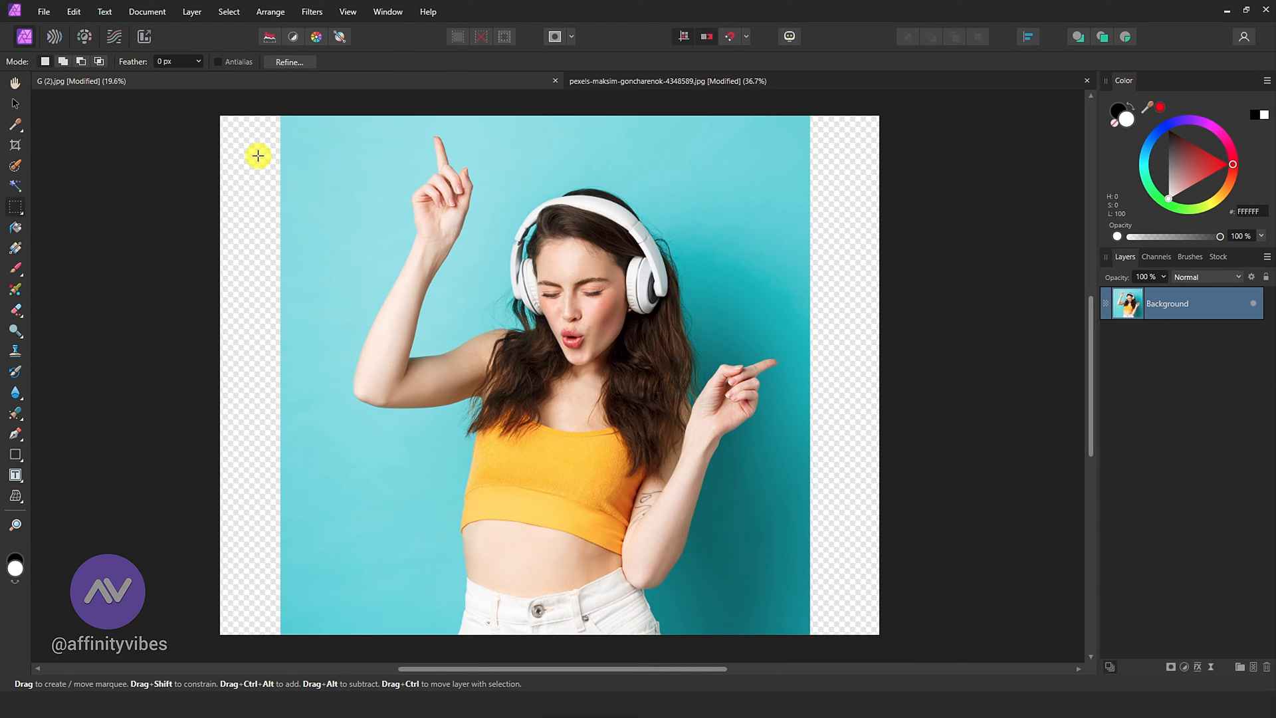
drag(256, 155, 340, 612)
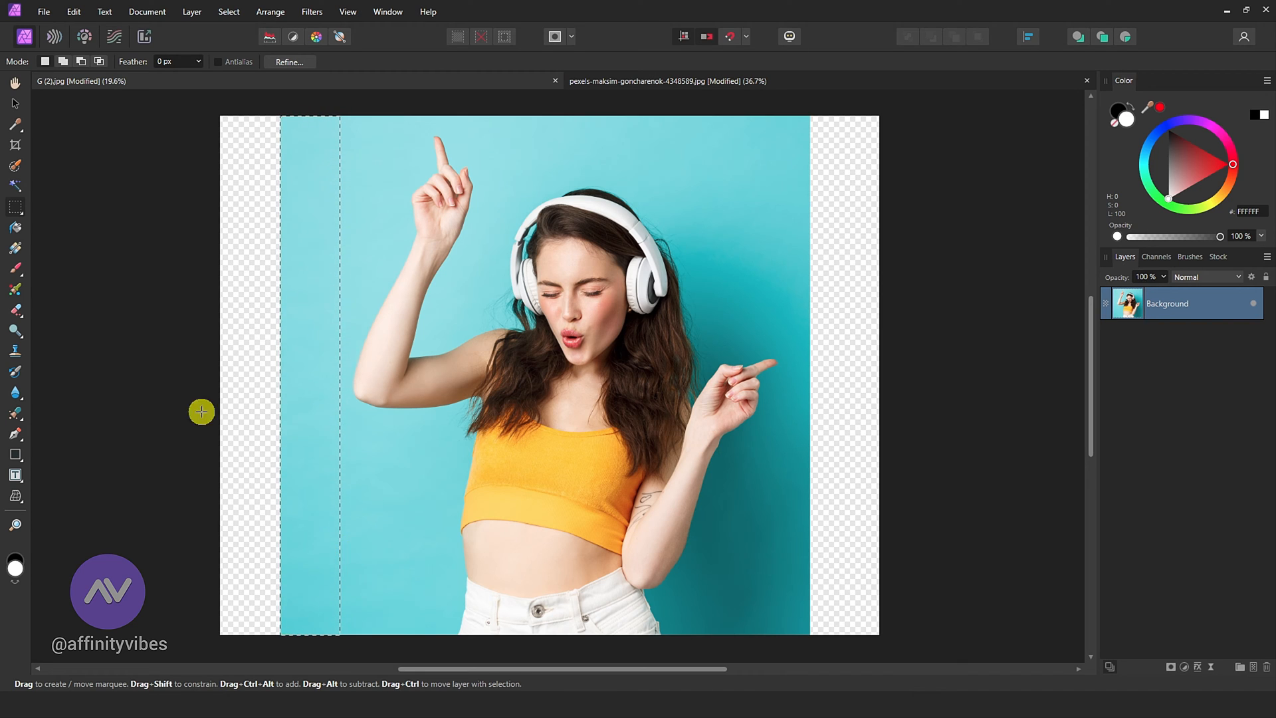
click(13, 104)
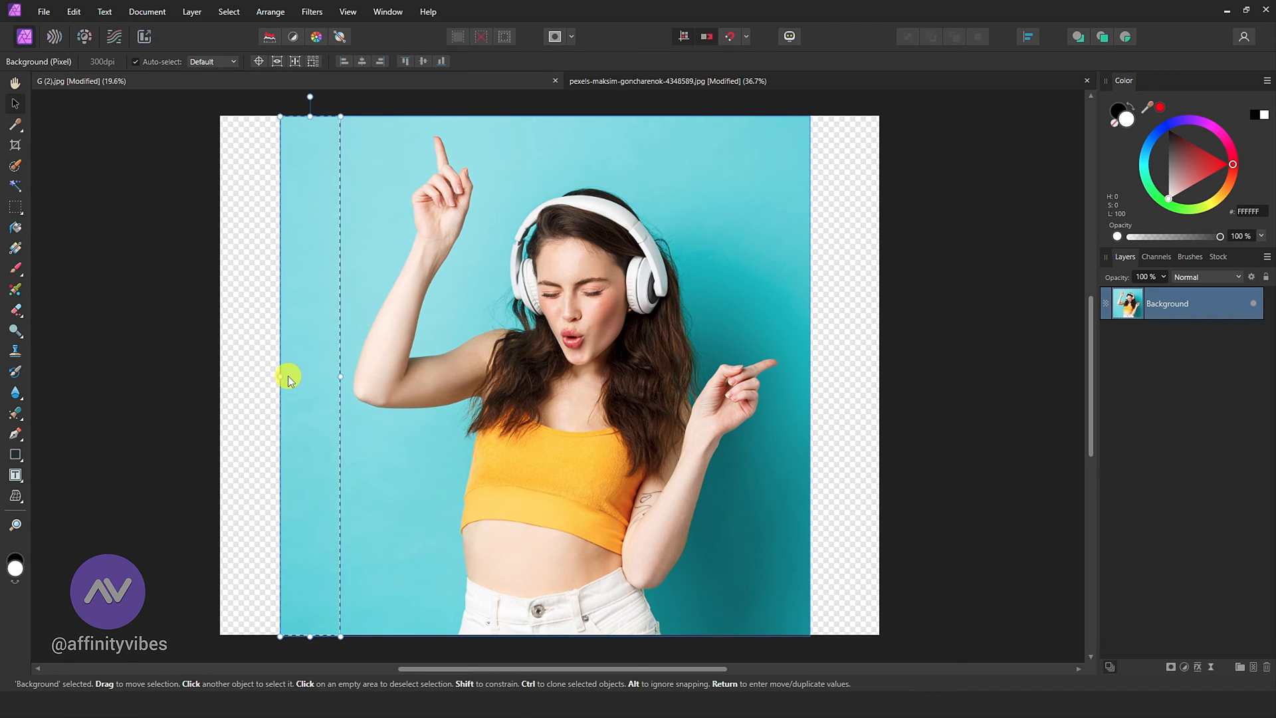
drag(281, 377, 227, 376)
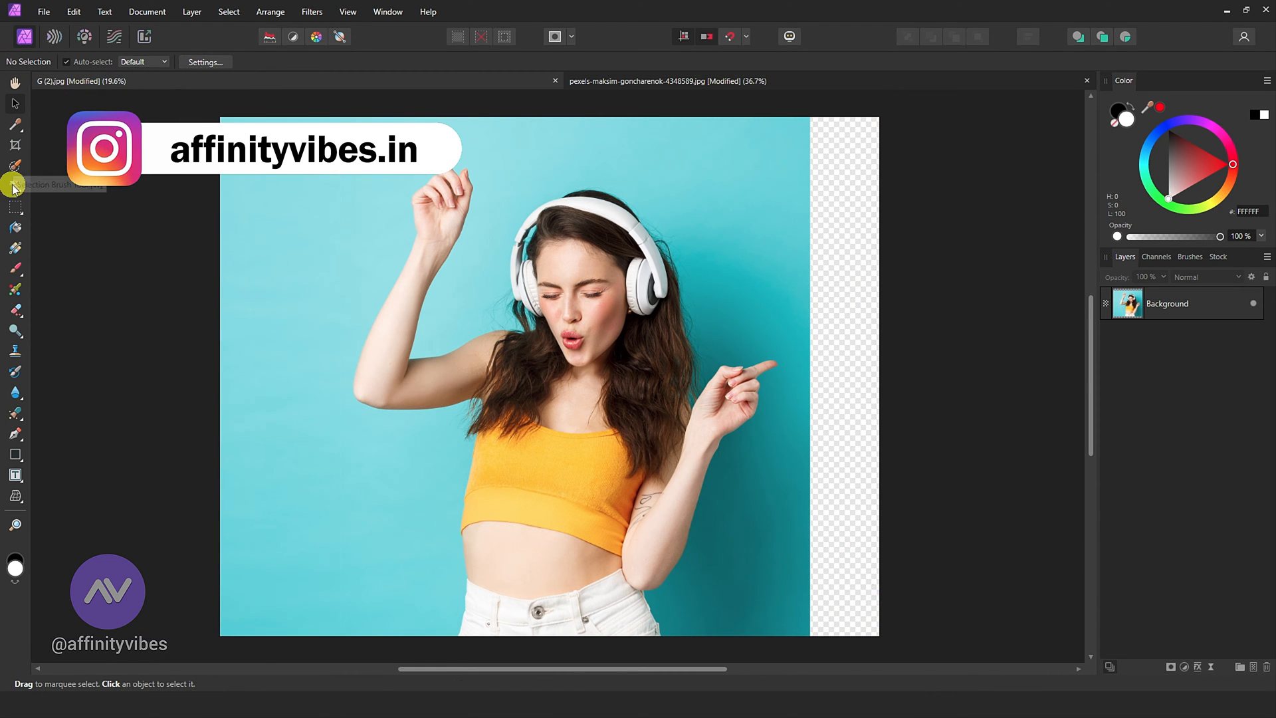
Marquee a narrow strip of blue background along the right edge, ready to transform
click(14, 206)
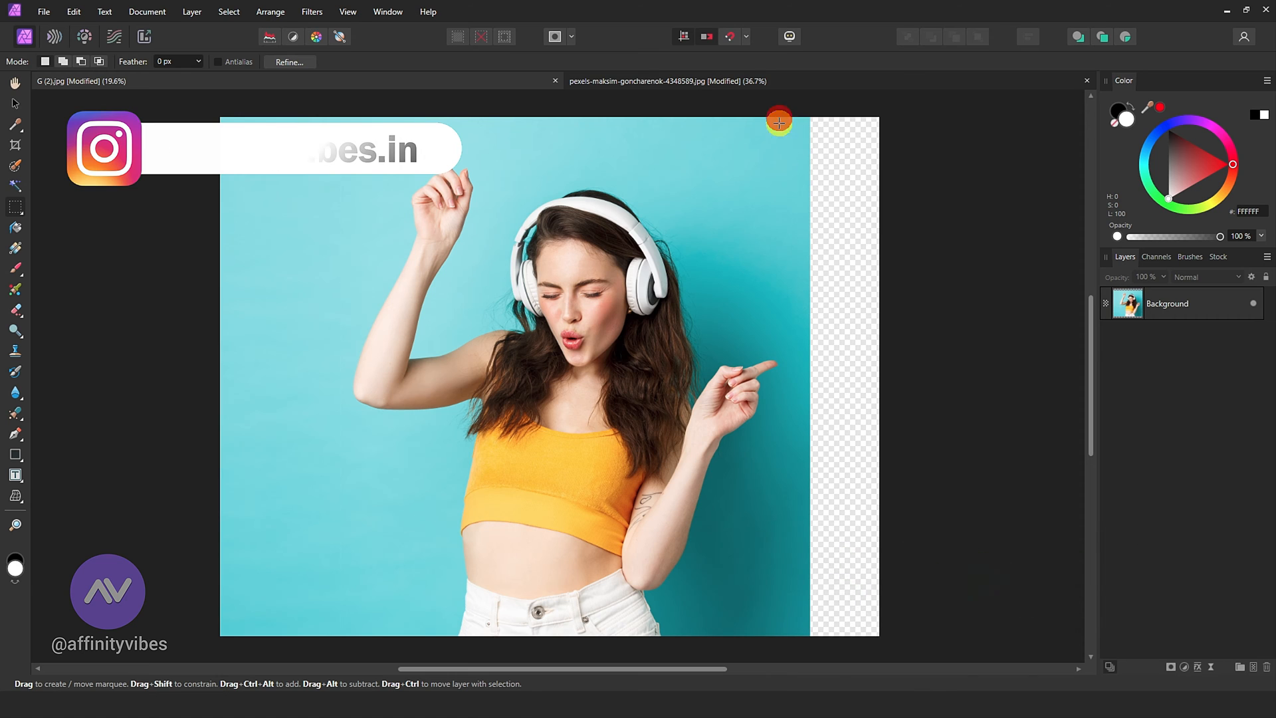
drag(779, 123, 811, 640)
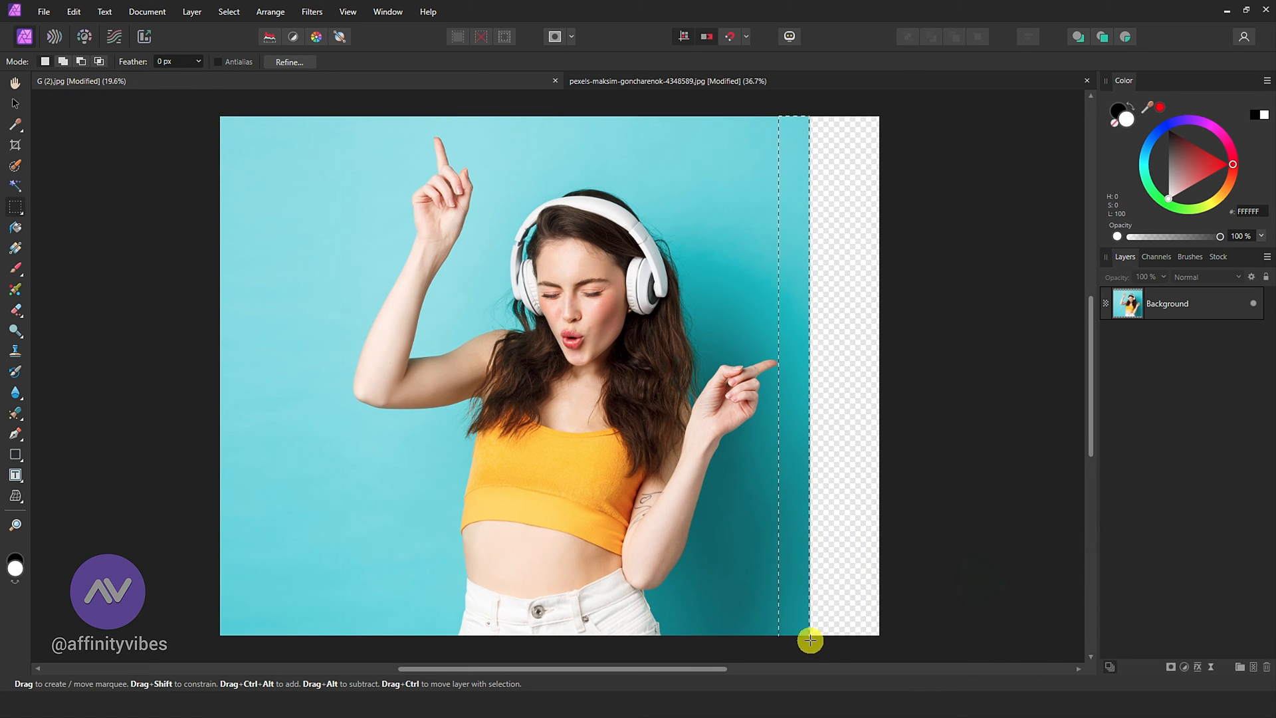
click(11, 103)
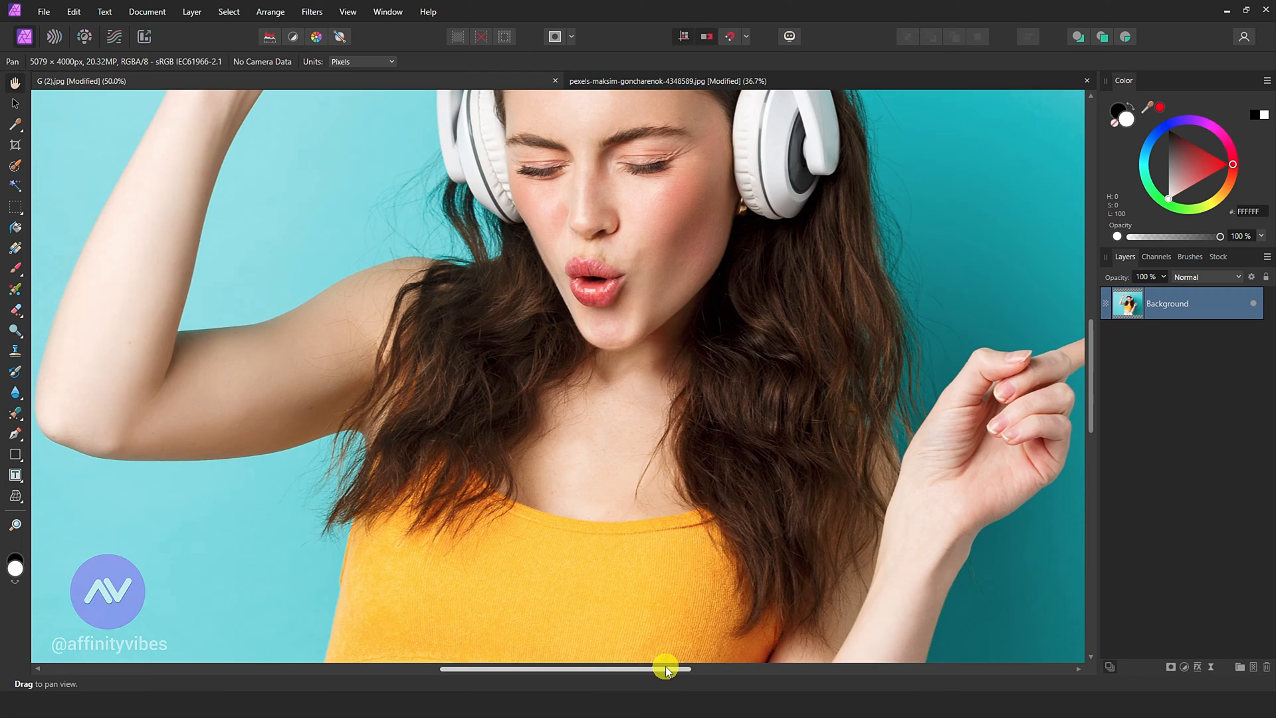
drag(666, 669, 820, 669)
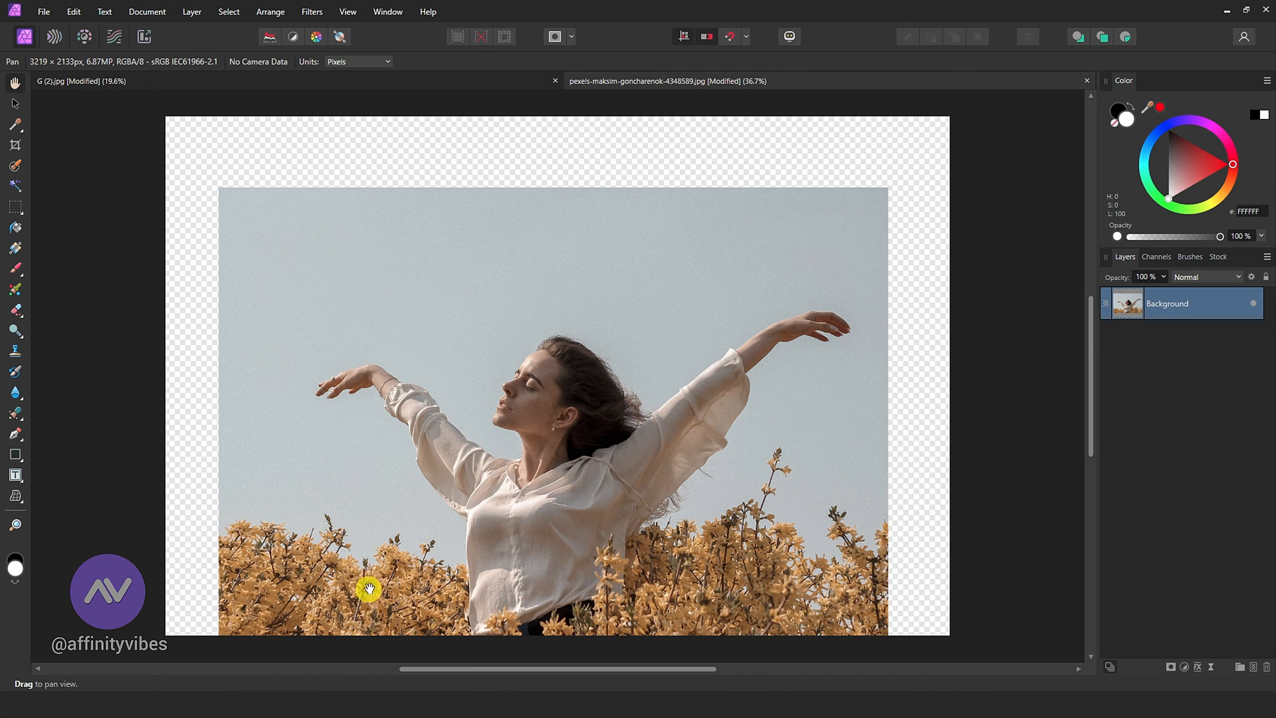
mouse_move(822, 580)
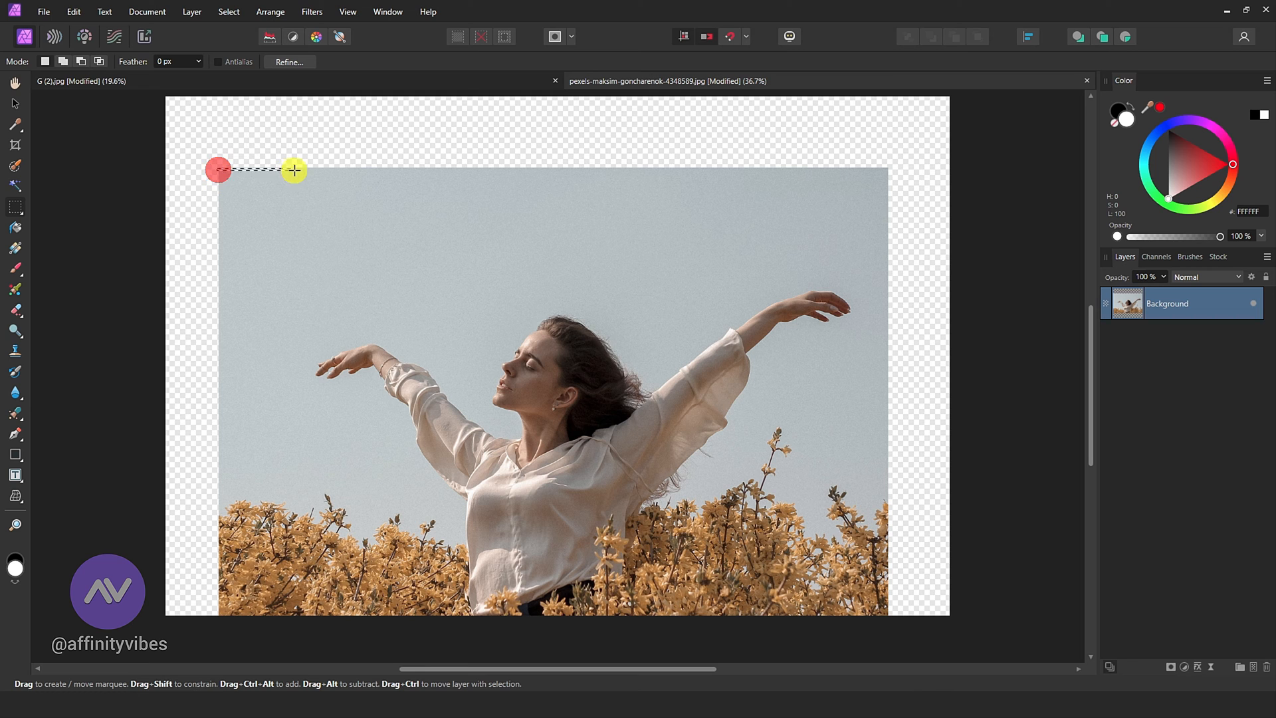
Copy a tall left-edge strip to its own layer and move it flush to the left canvas edge
drag(218, 169, 317, 511)
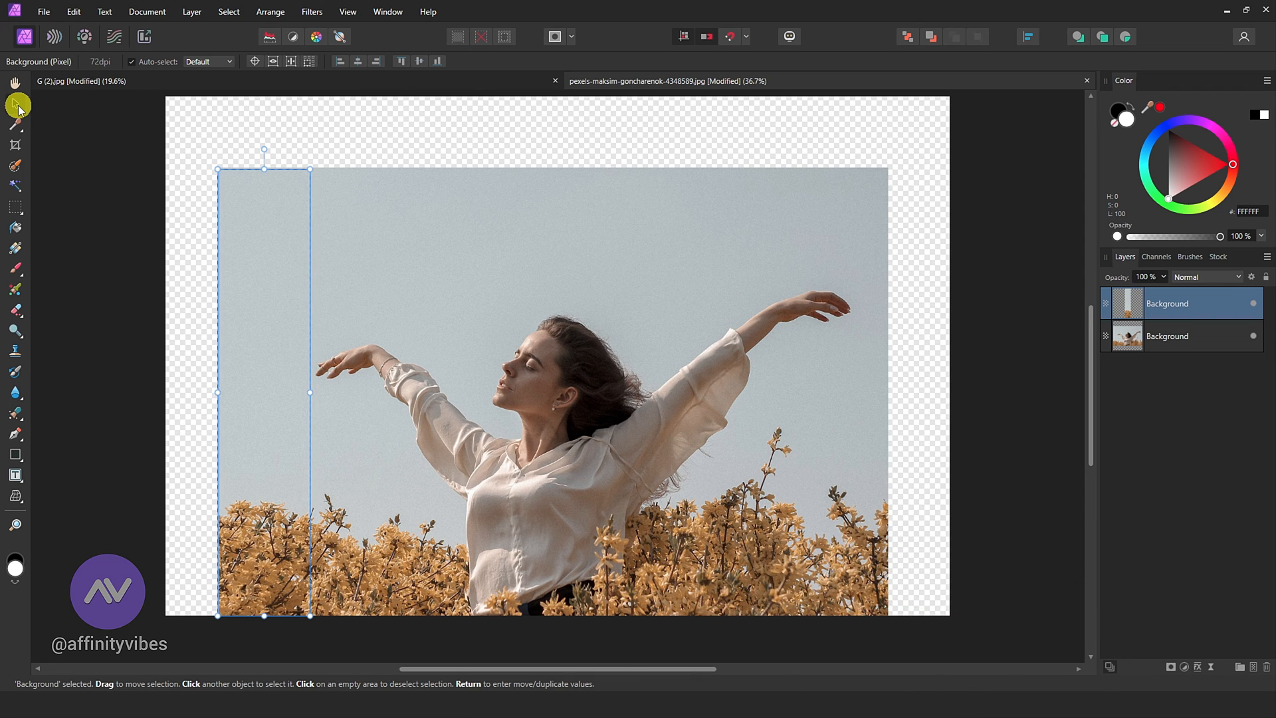
drag(263, 393, 253, 394)
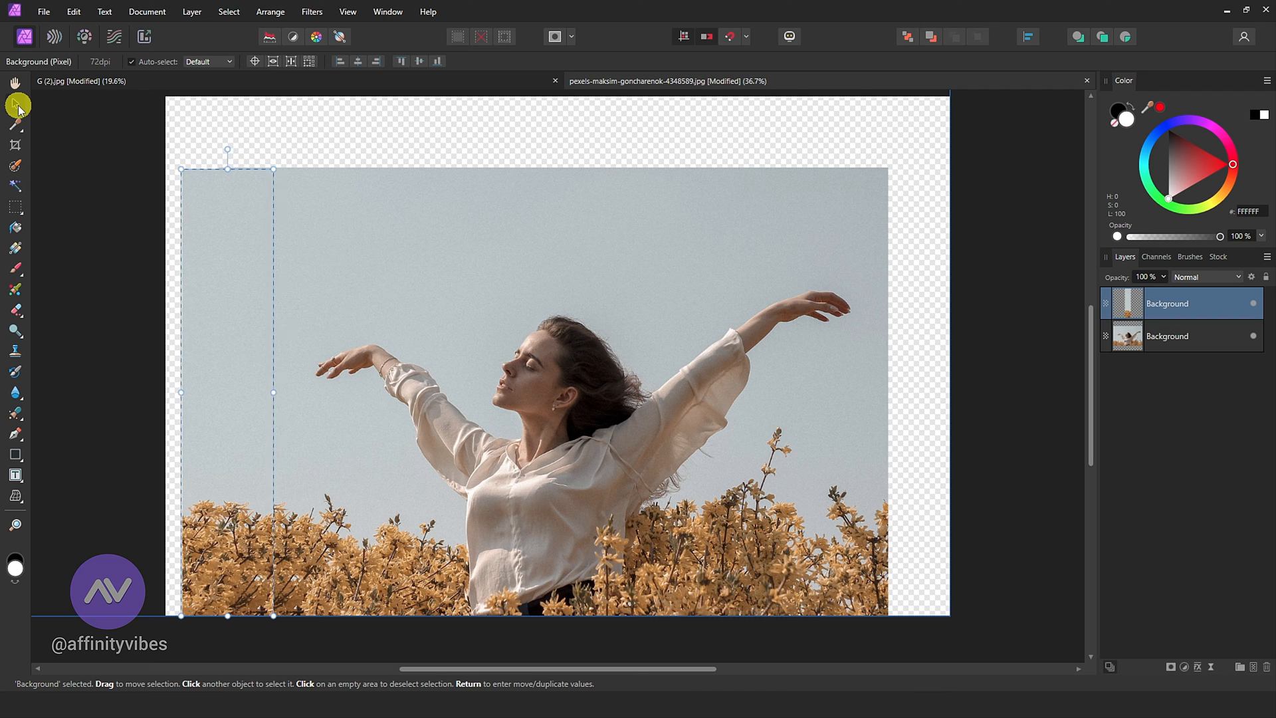
drag(227, 391, 210, 391)
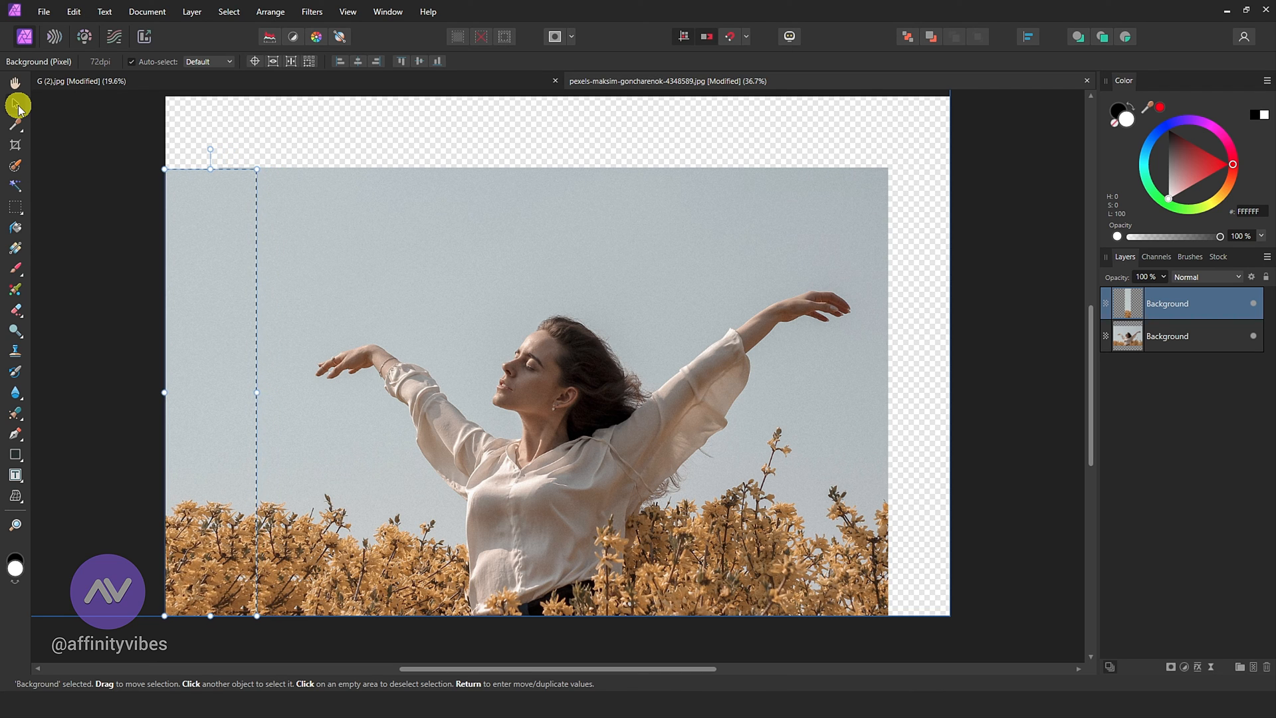
click(1186, 335)
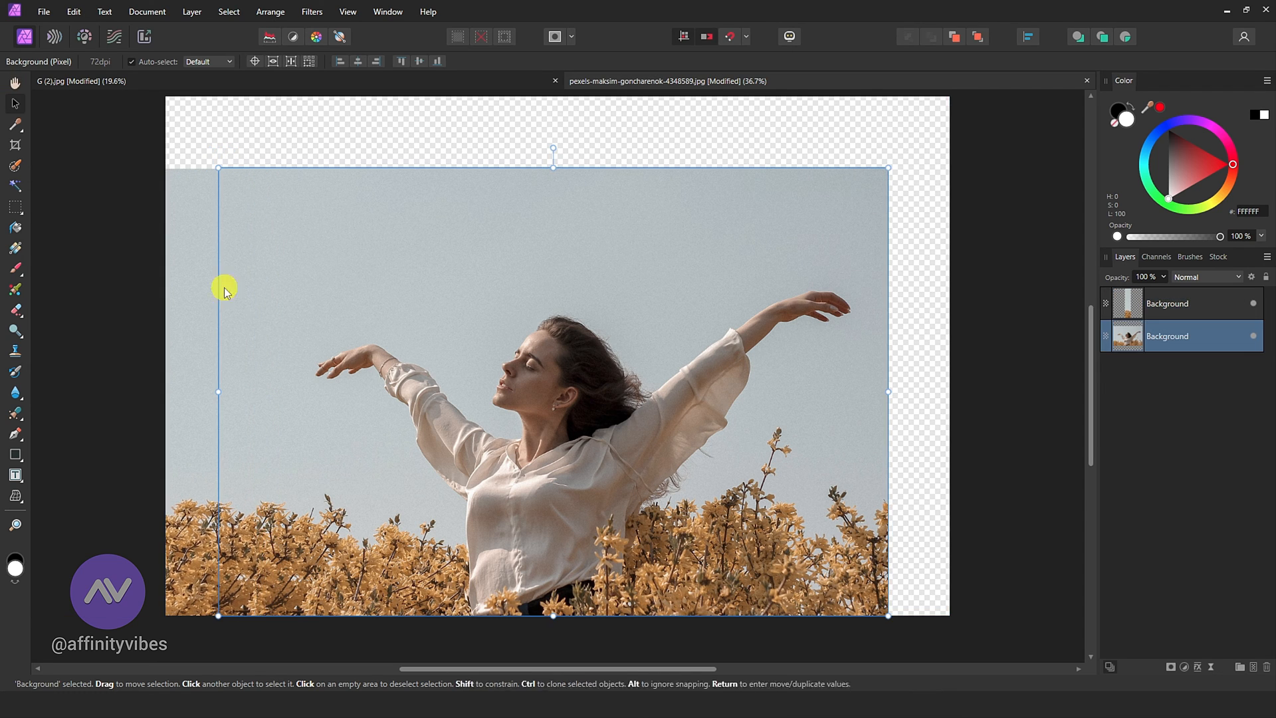
Stretch the flowers photo layer outward so it covers the remaining empty canvas
drag(888, 391, 927, 391)
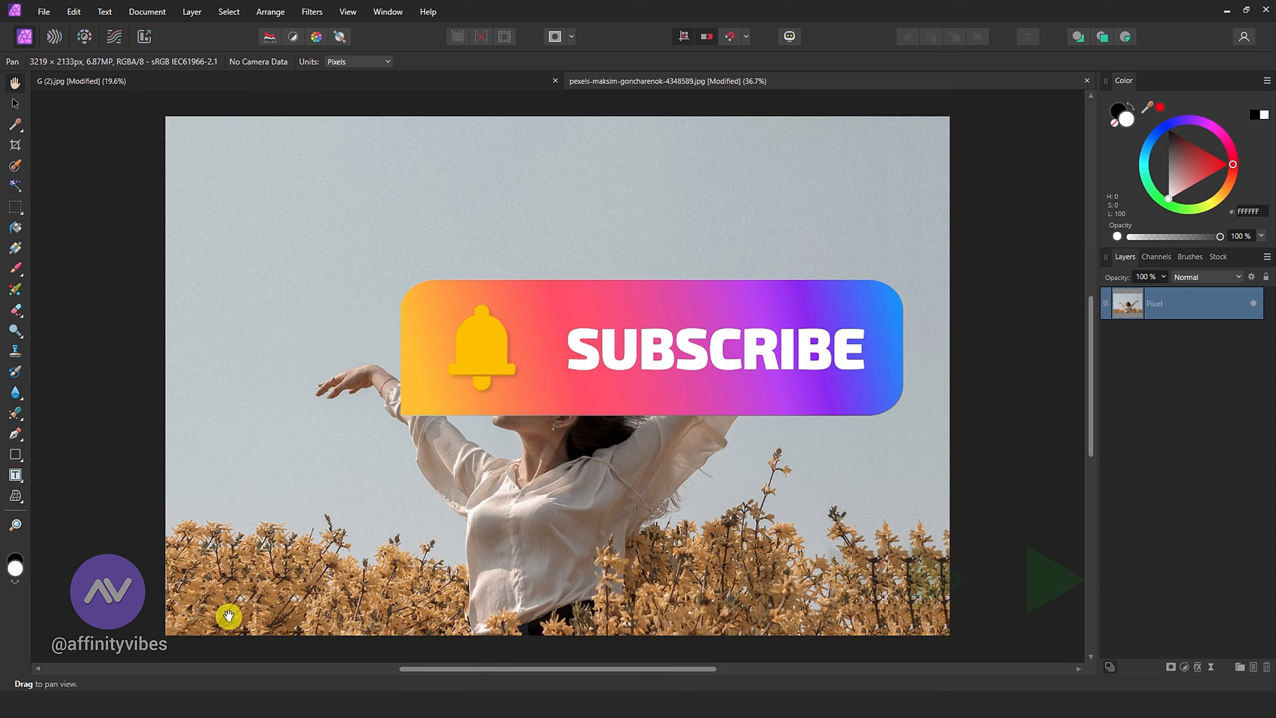
Switch to the pexels-maksim-goncharenok headphones document
click(623, 80)
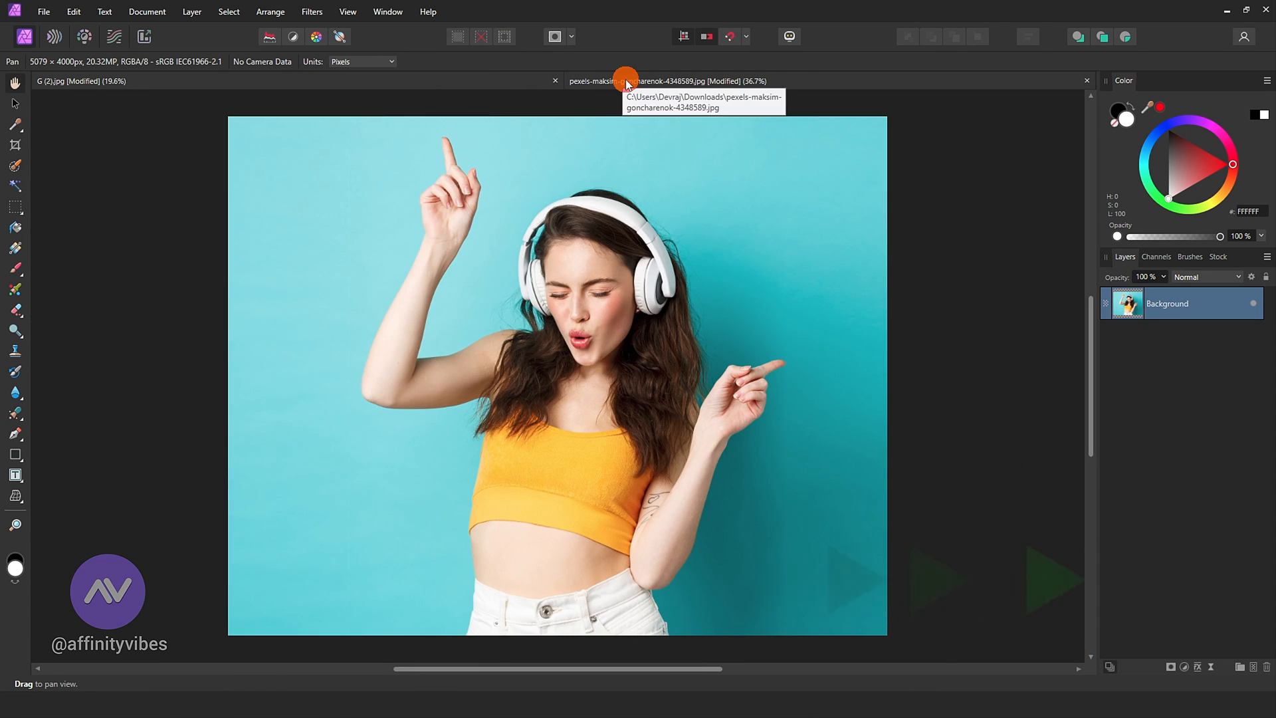